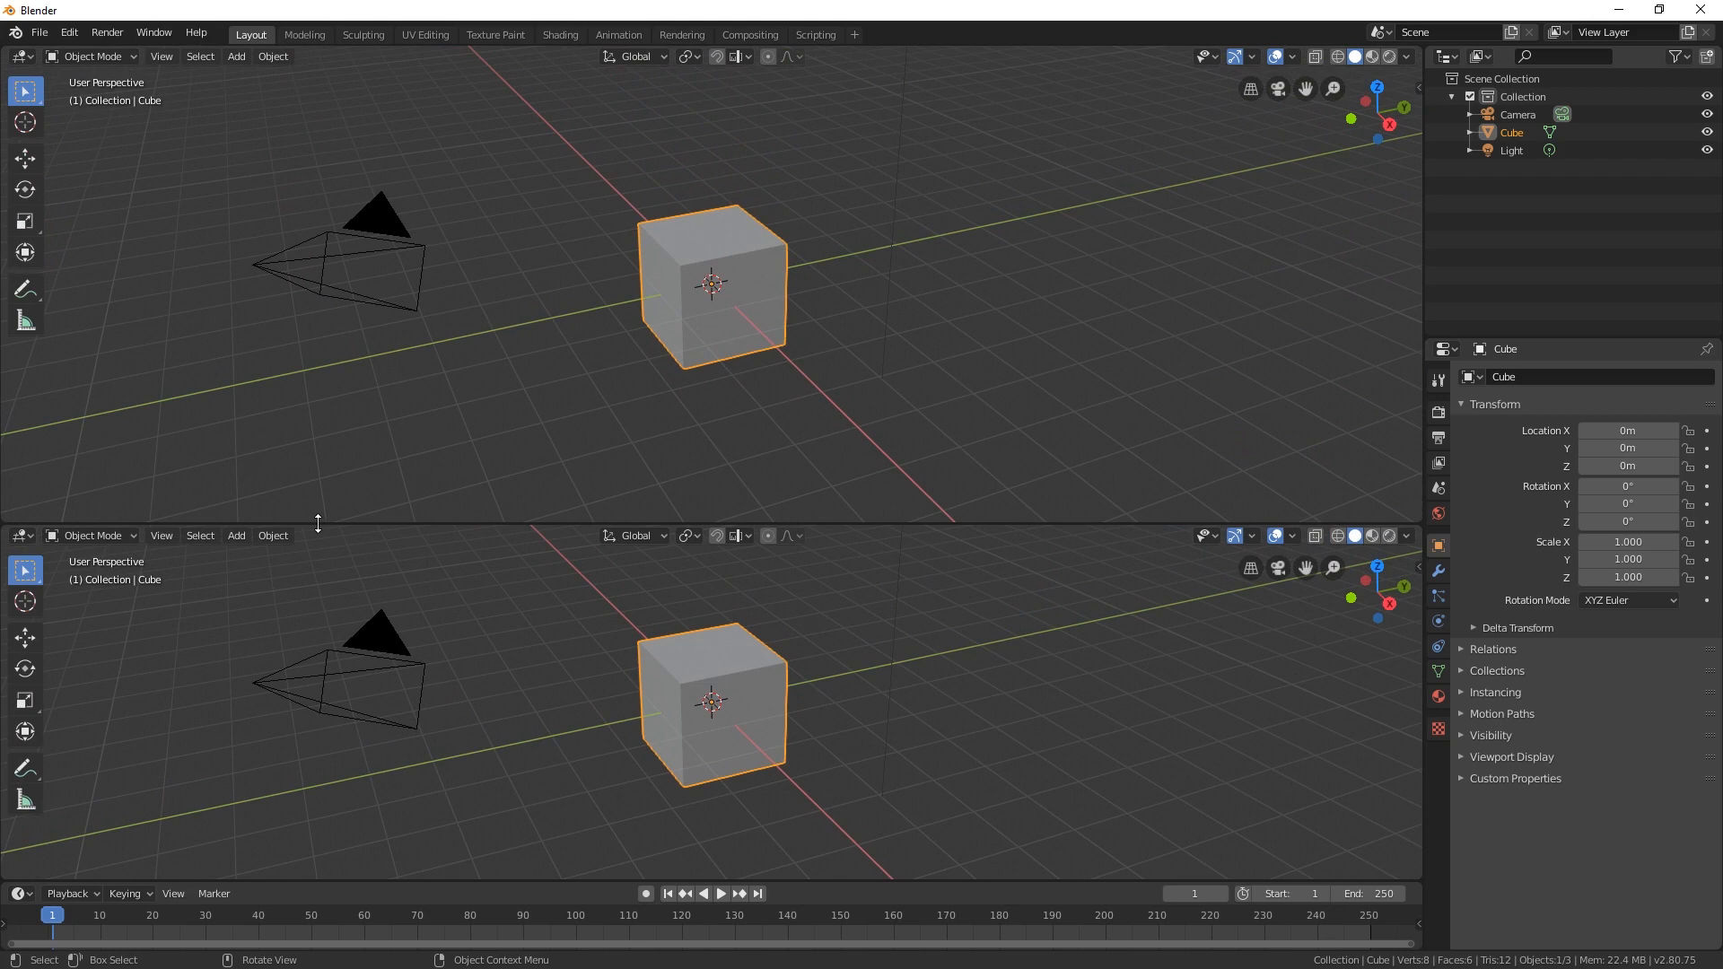
pyautogui.moveTo(48, 549)
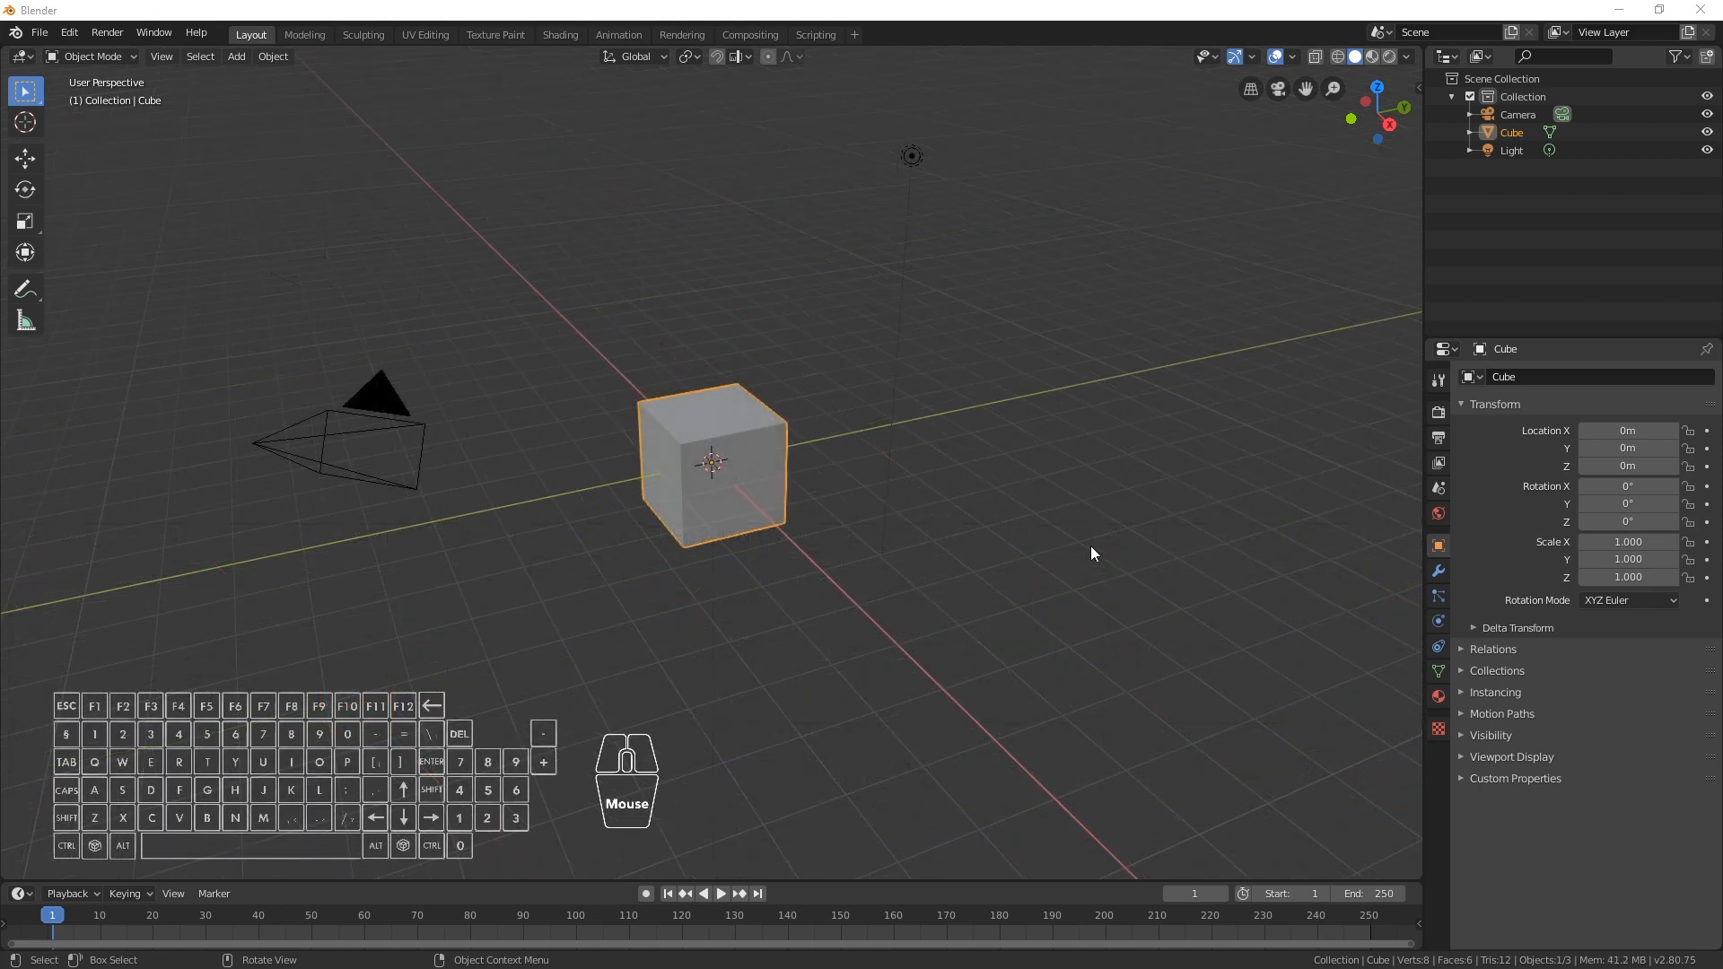
pyautogui.moveTo(1034, 845)
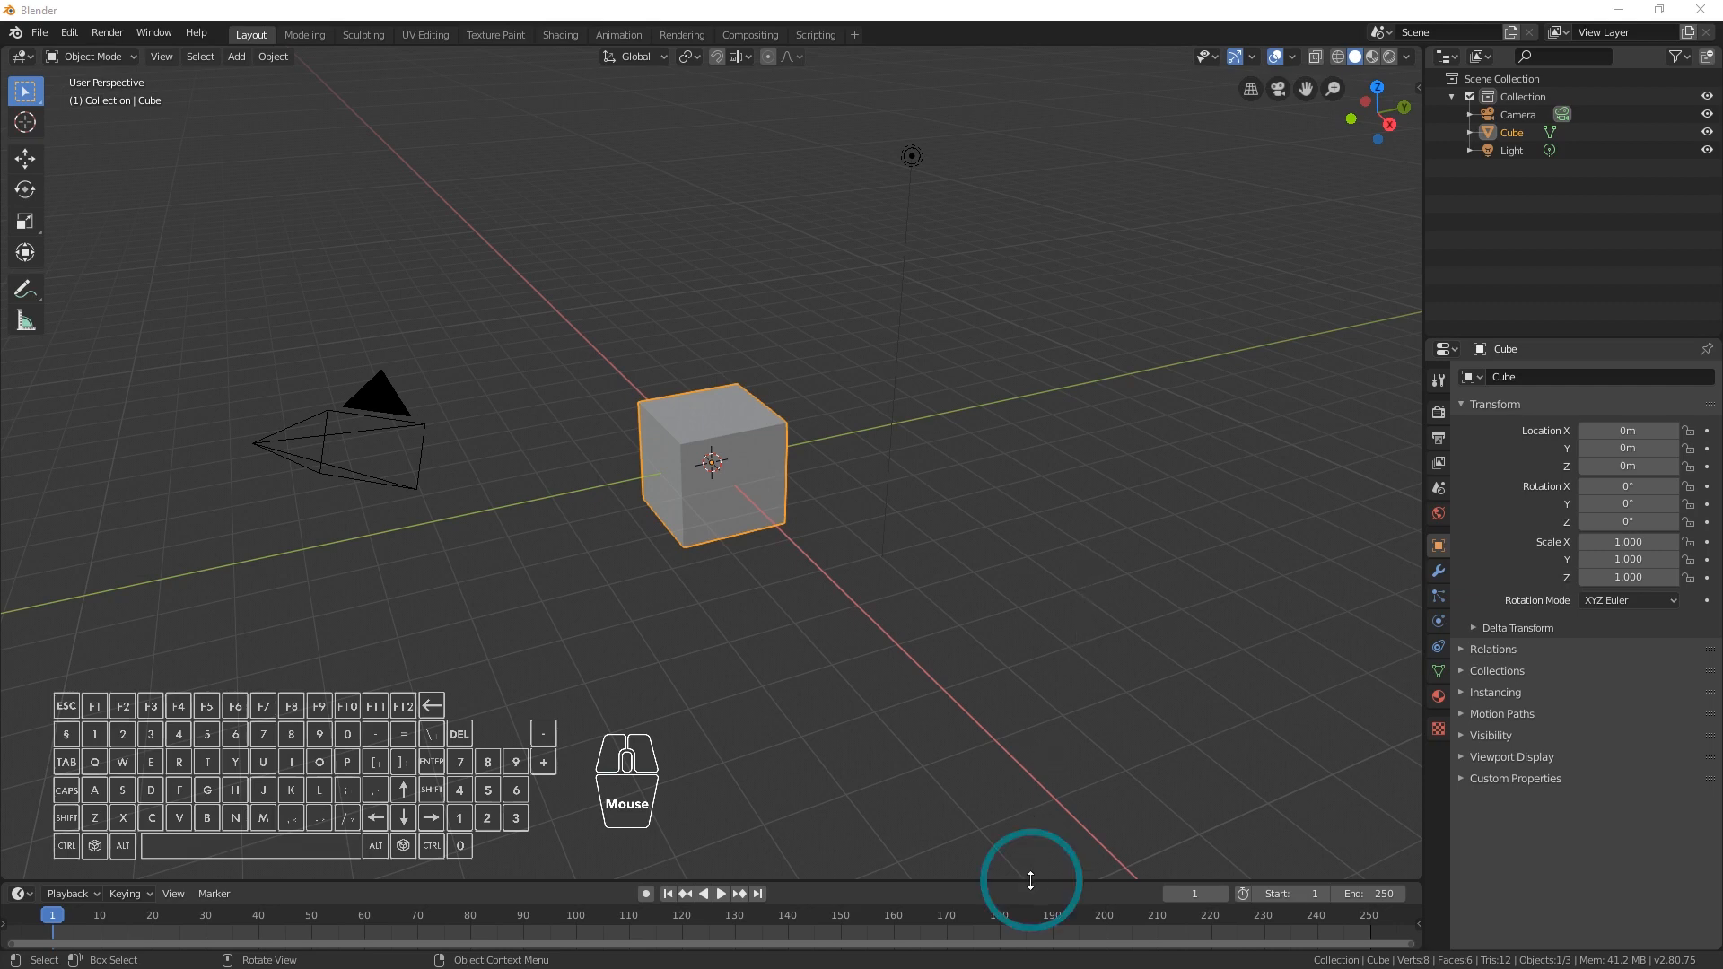
# - Choose Split Area from the Area Options of the border below the 3D viewport
pyautogui.click(1030, 880)
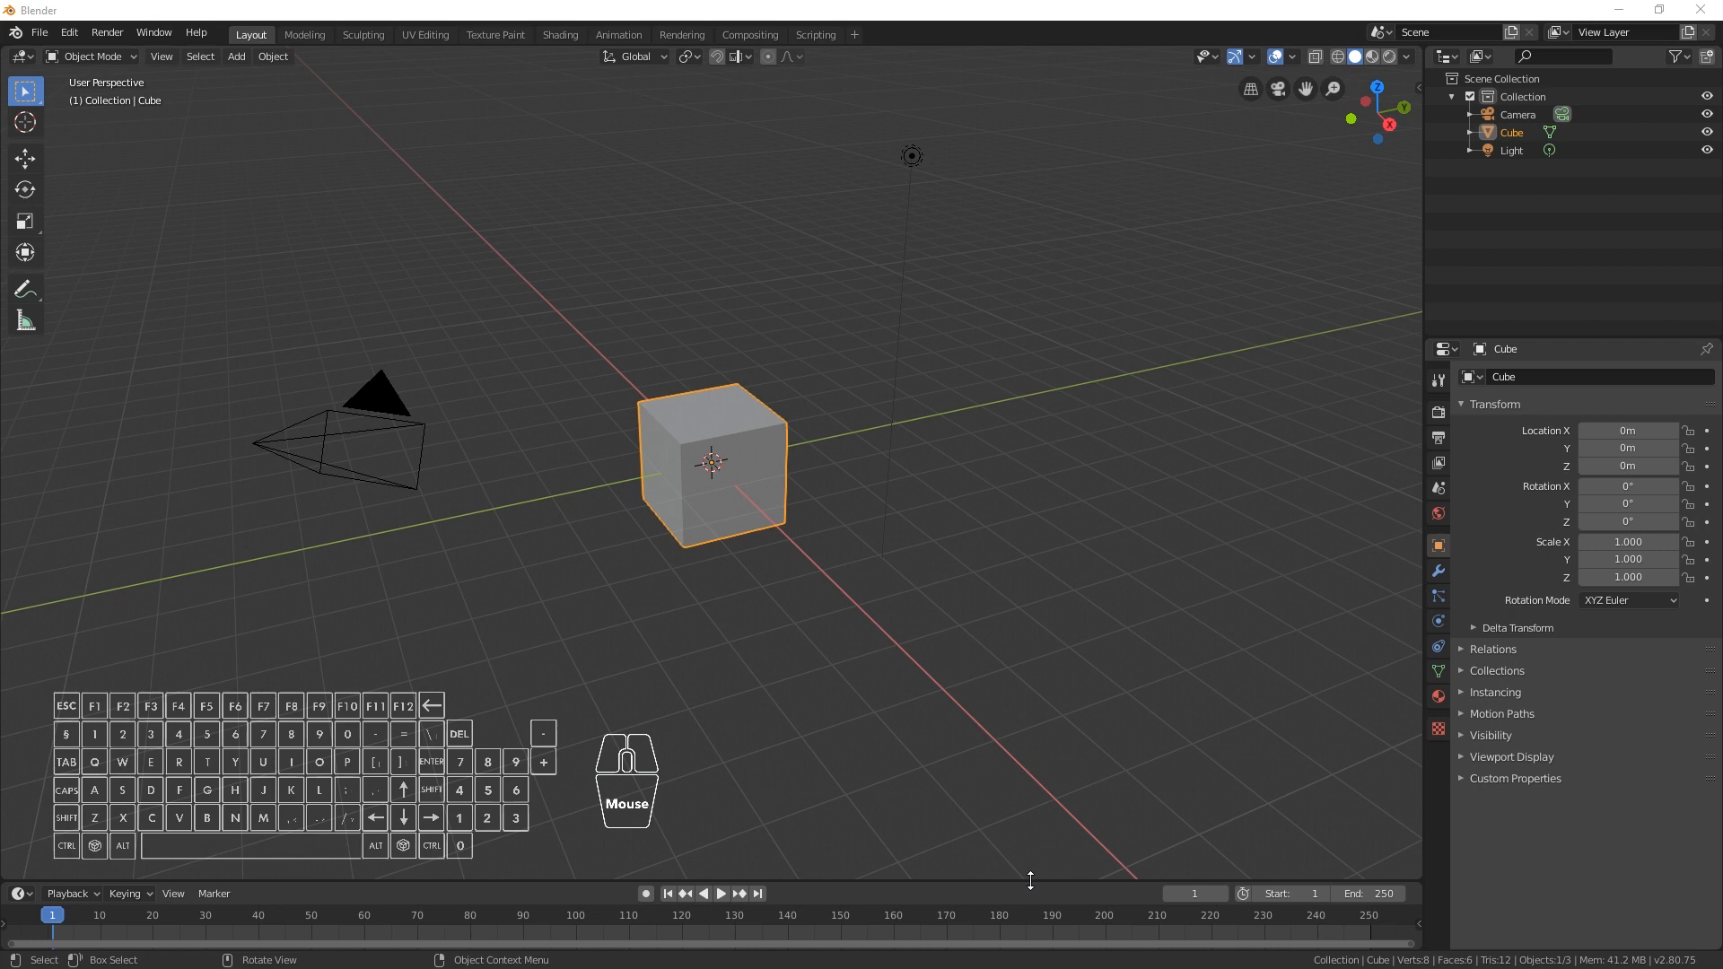
pyautogui.rightClick(1030, 879)
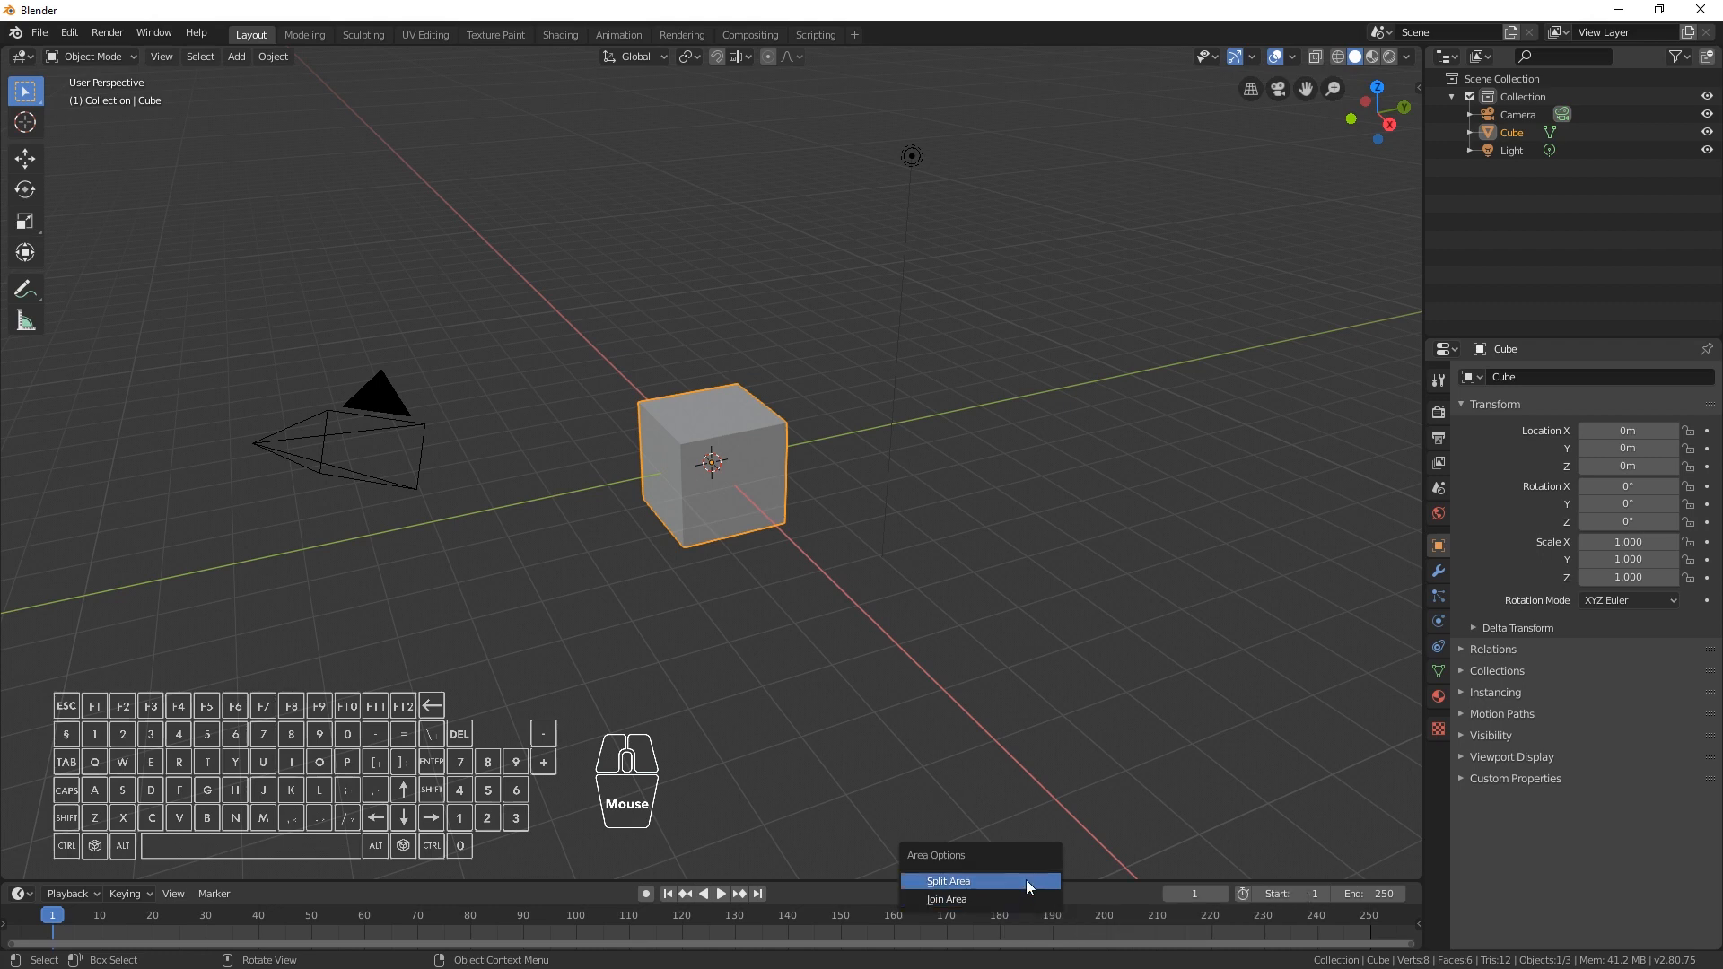
pyautogui.click(946, 879)
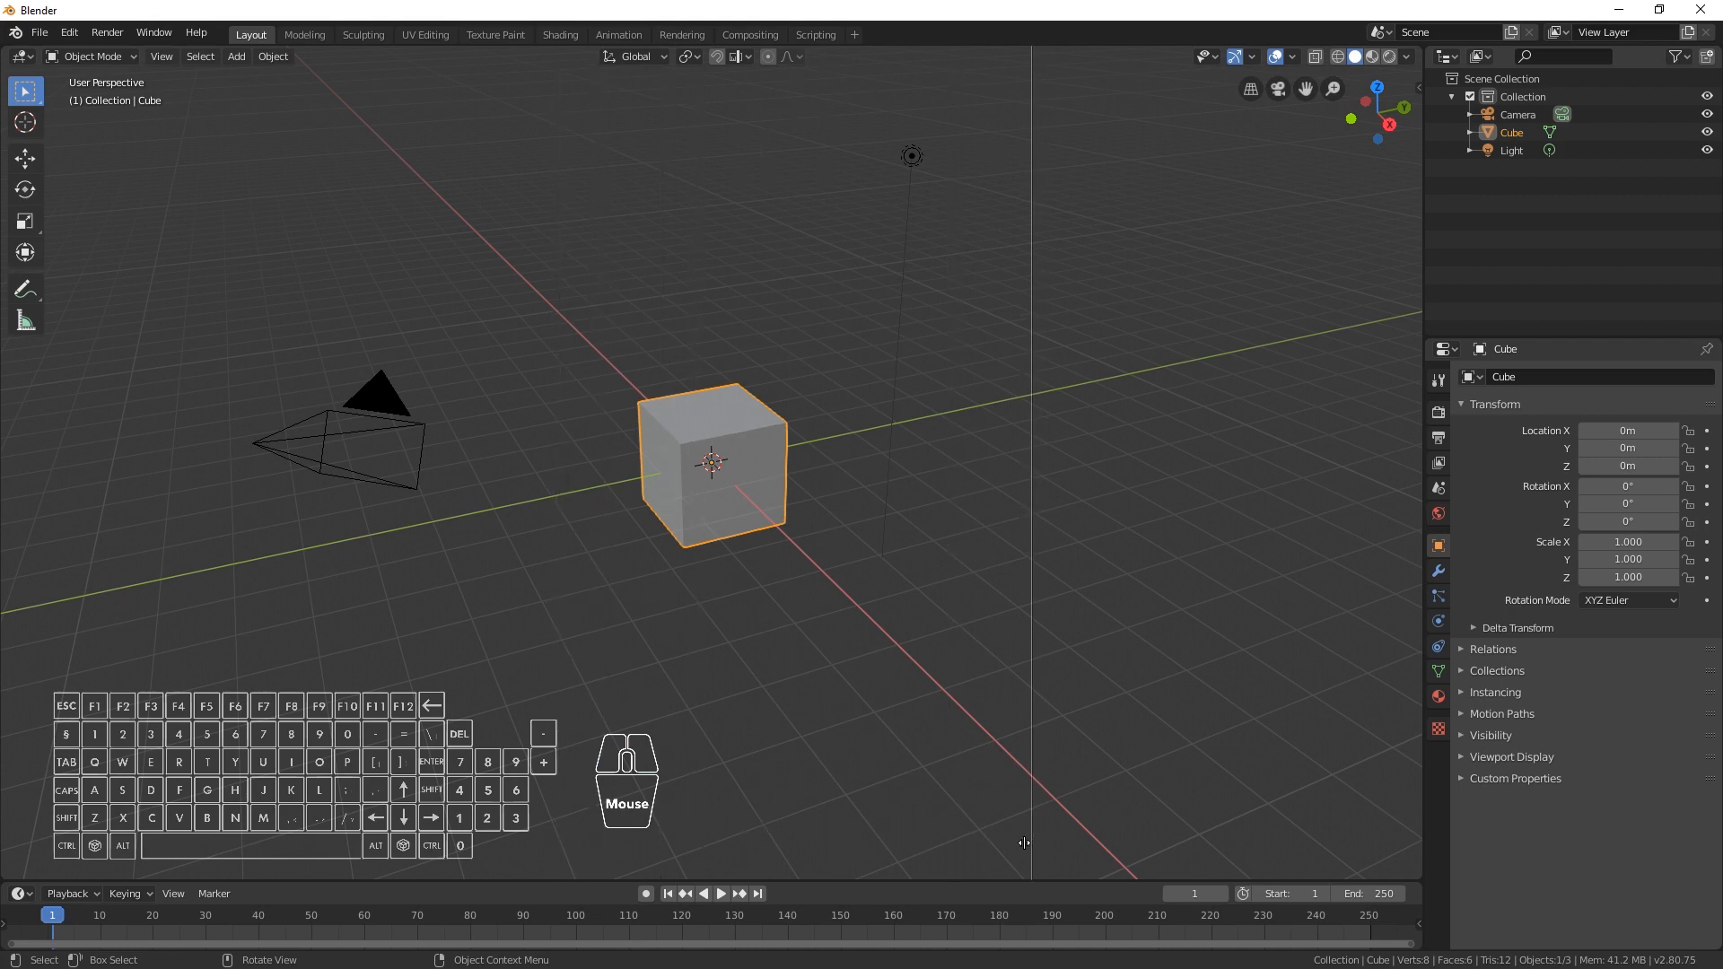
pyautogui.moveTo(1088, 845)
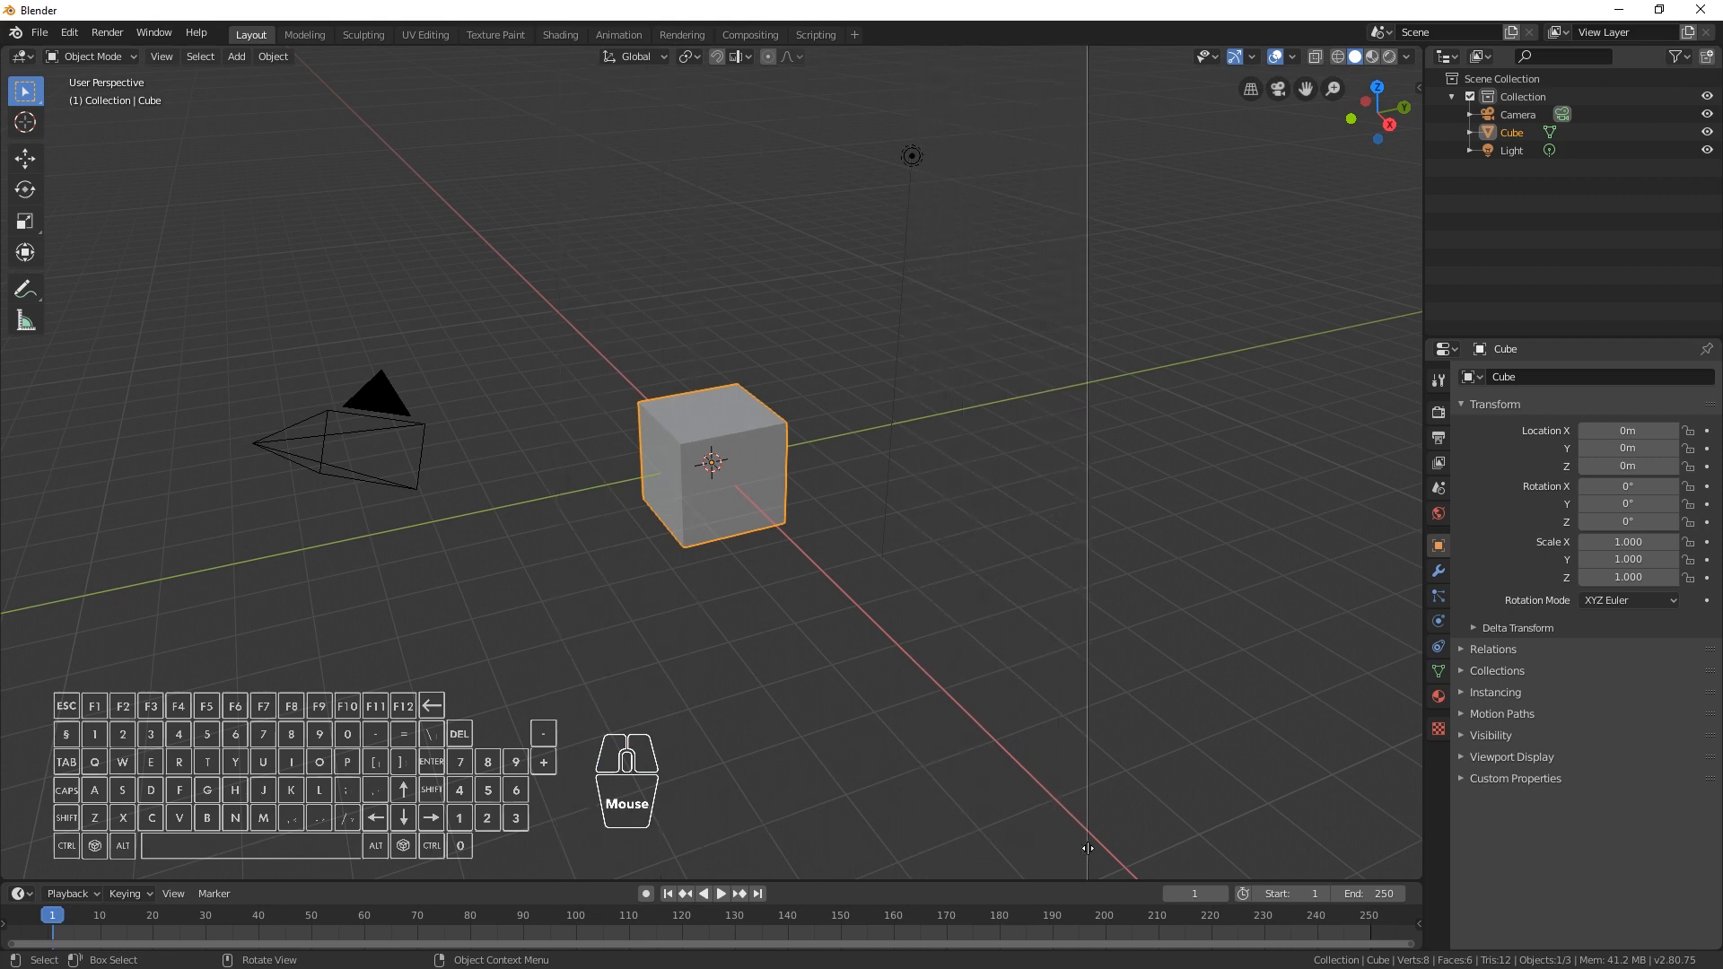
pyautogui.moveTo(951, 836)
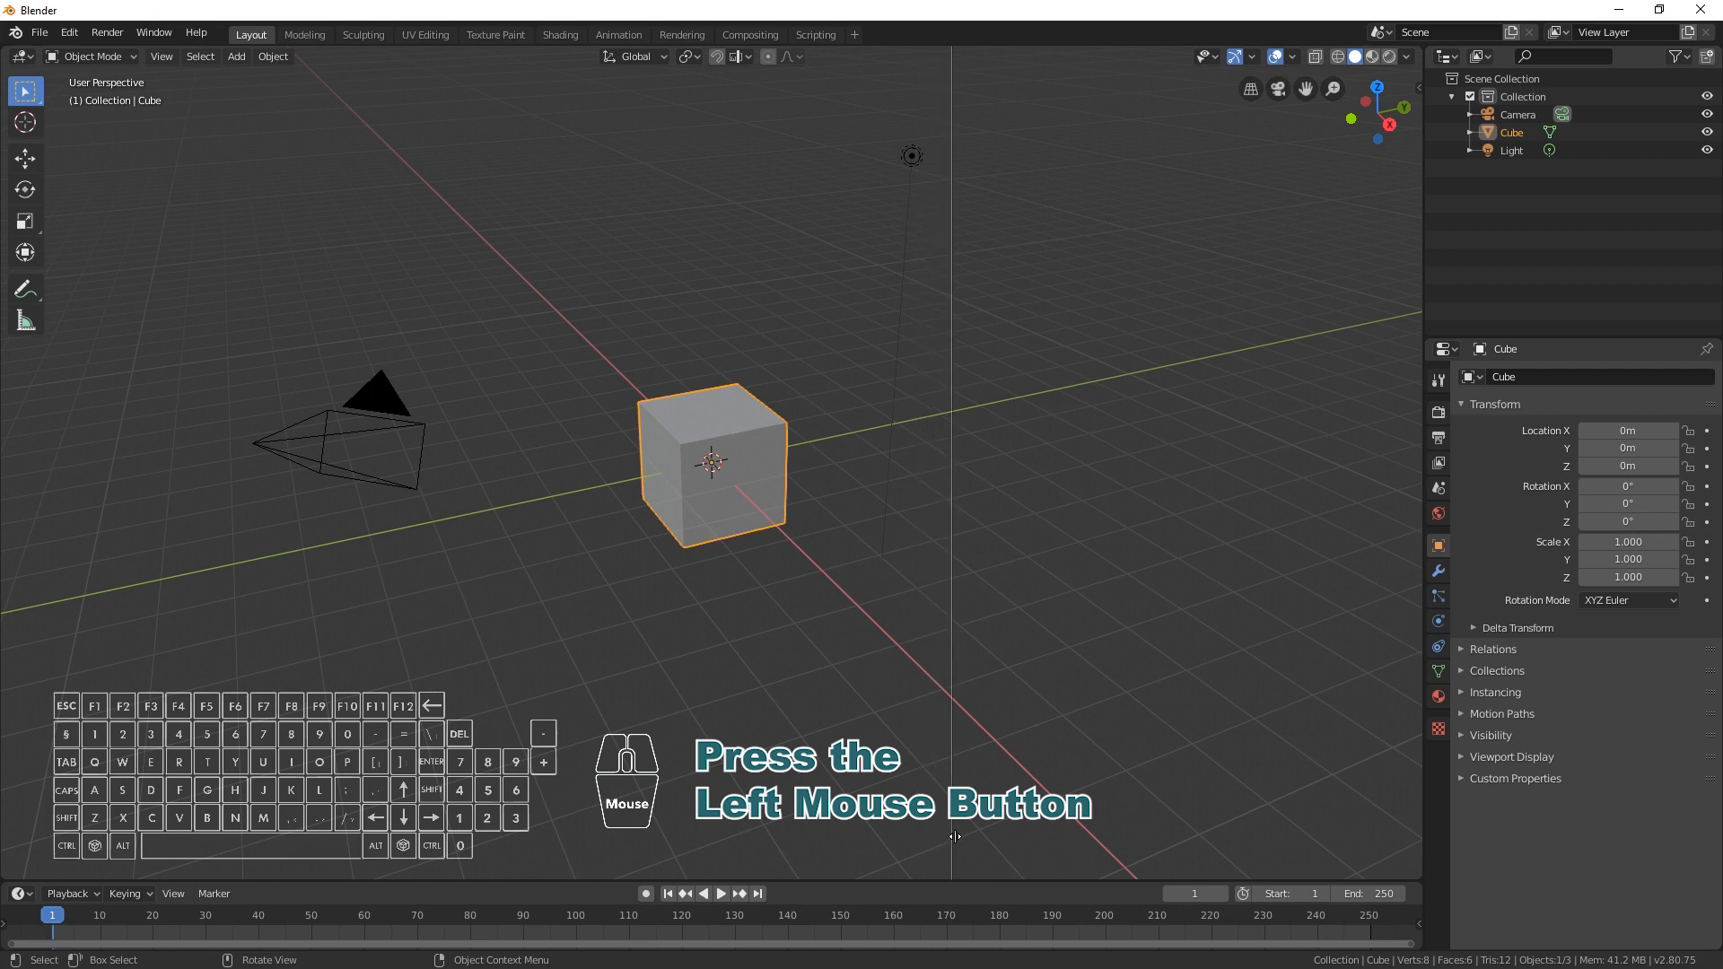